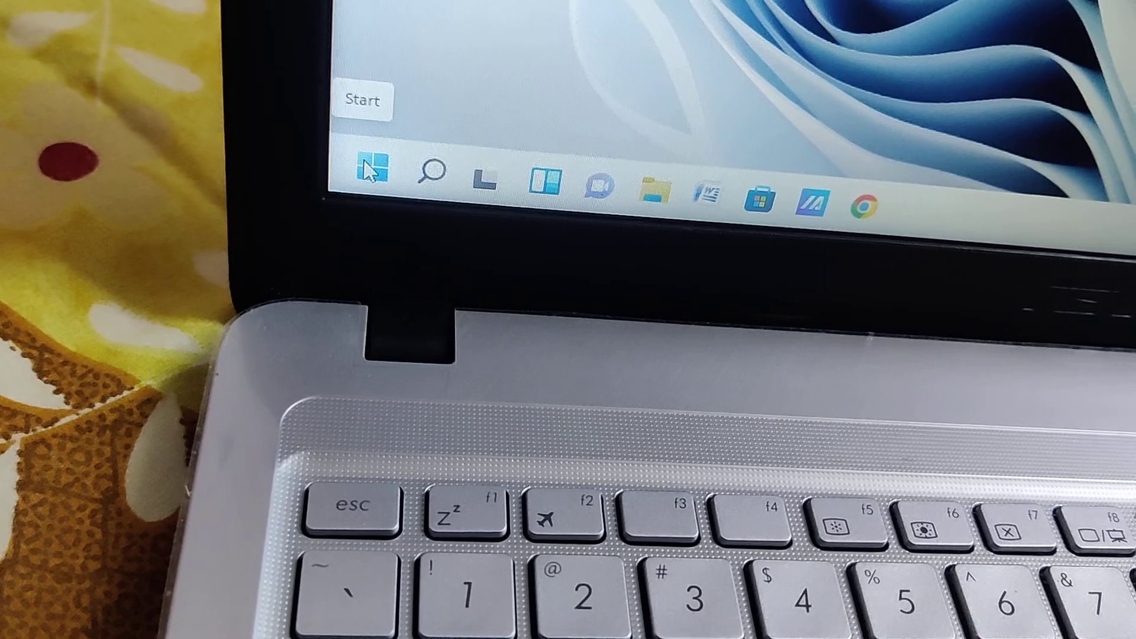
# - Launch Settings from the Start menu's pinned apps, landing on the System page
pyautogui.click(367, 169)
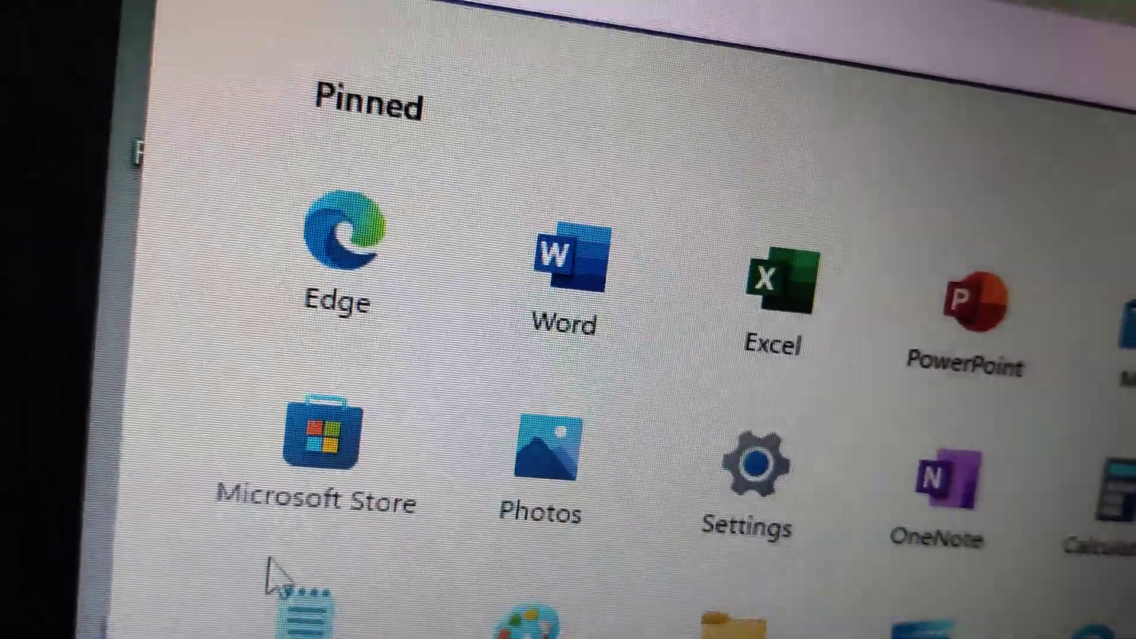
pyautogui.scroll(-3)
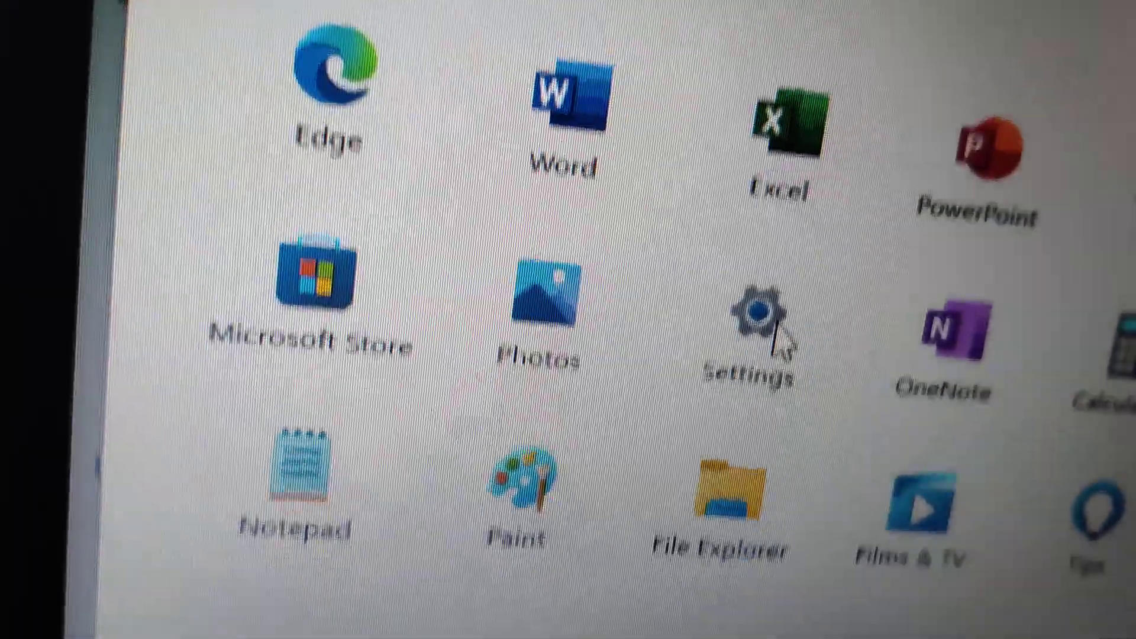
pyautogui.click(754, 311)
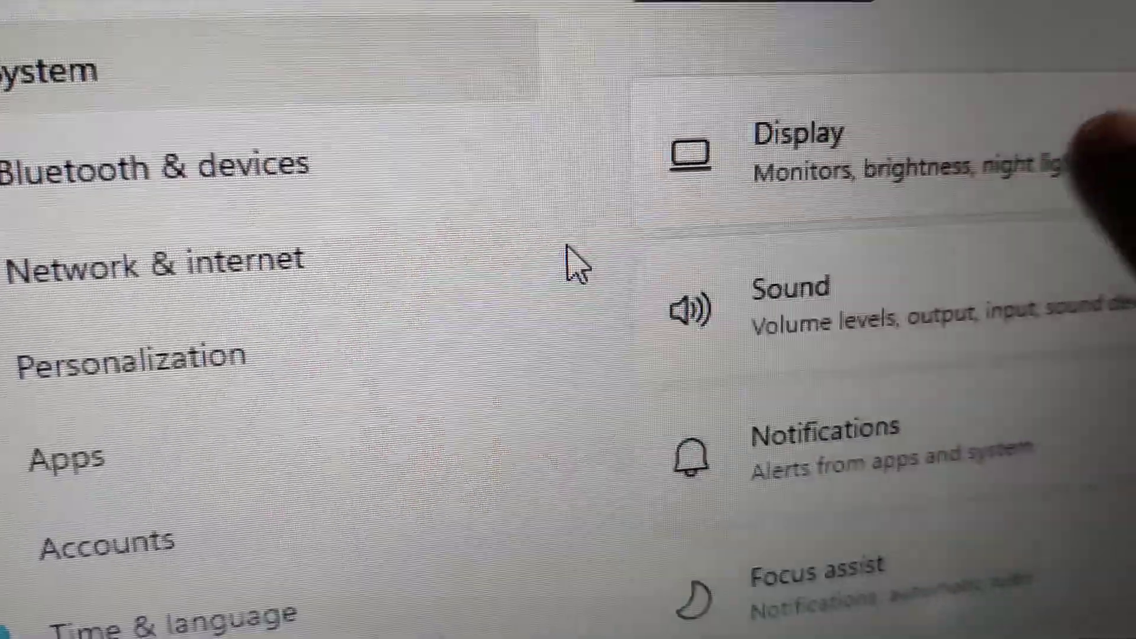